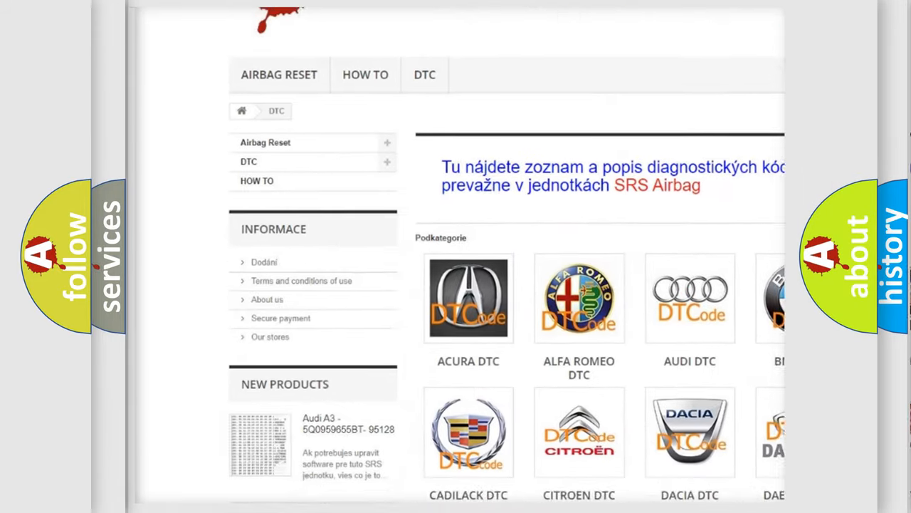
{"action": "scroll", "scroll_direction": "down", "scroll_amount": 3}
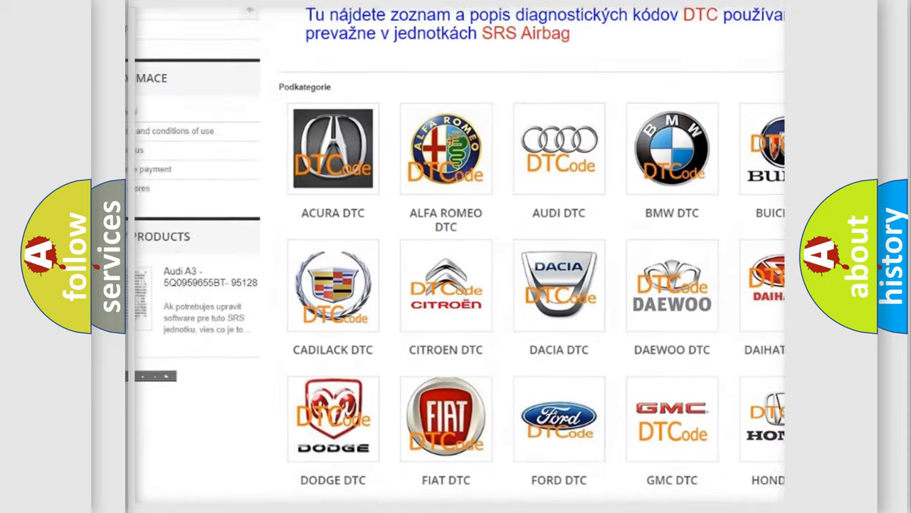
{"action": "scroll", "scroll_direction": "down", "scroll_amount": 3}
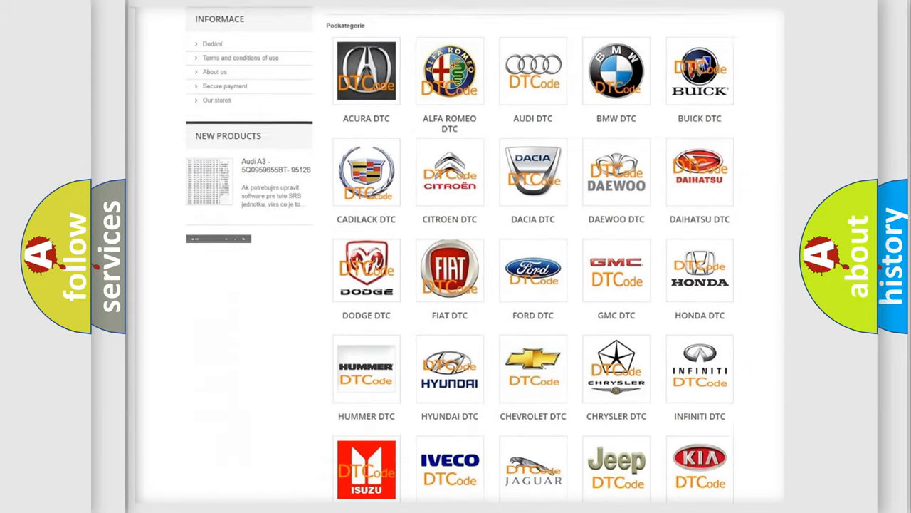
{"action": "scroll", "scroll_direction": "down", "scroll_amount": 3}
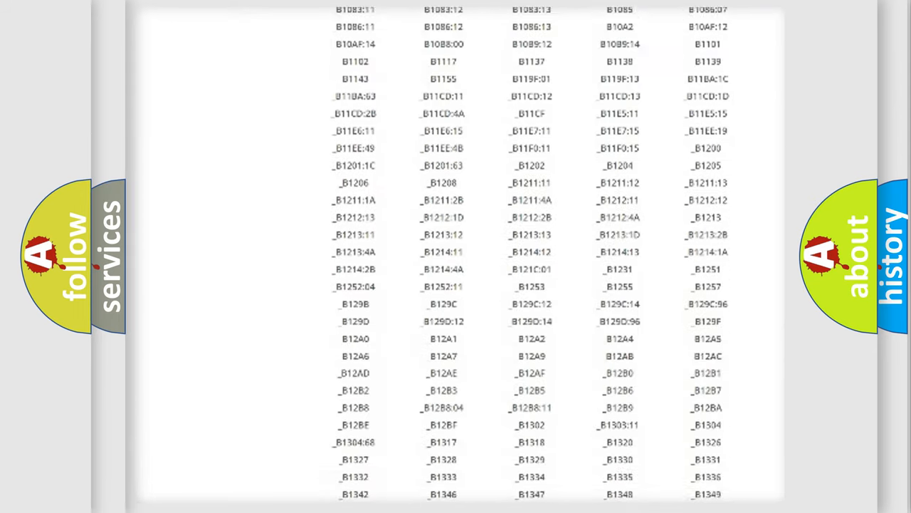
{"action": "scroll", "scroll_direction": "down", "scroll_amount": 3}
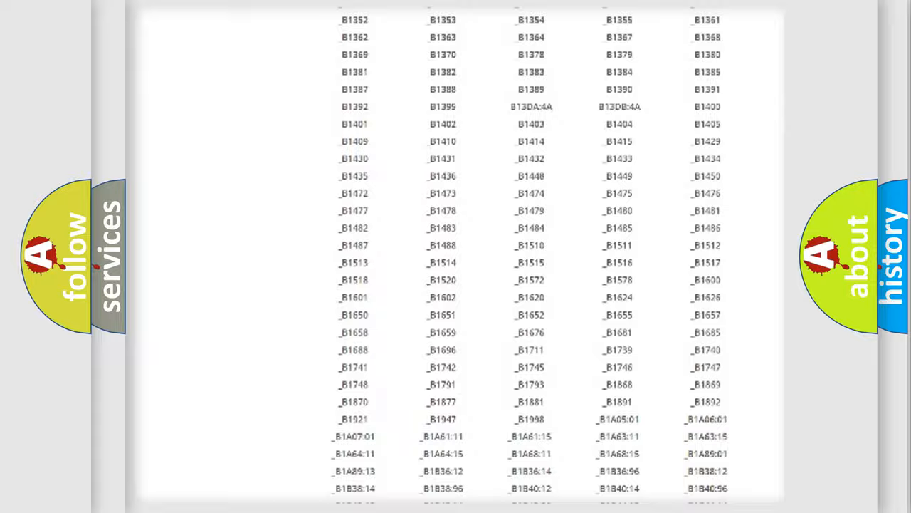